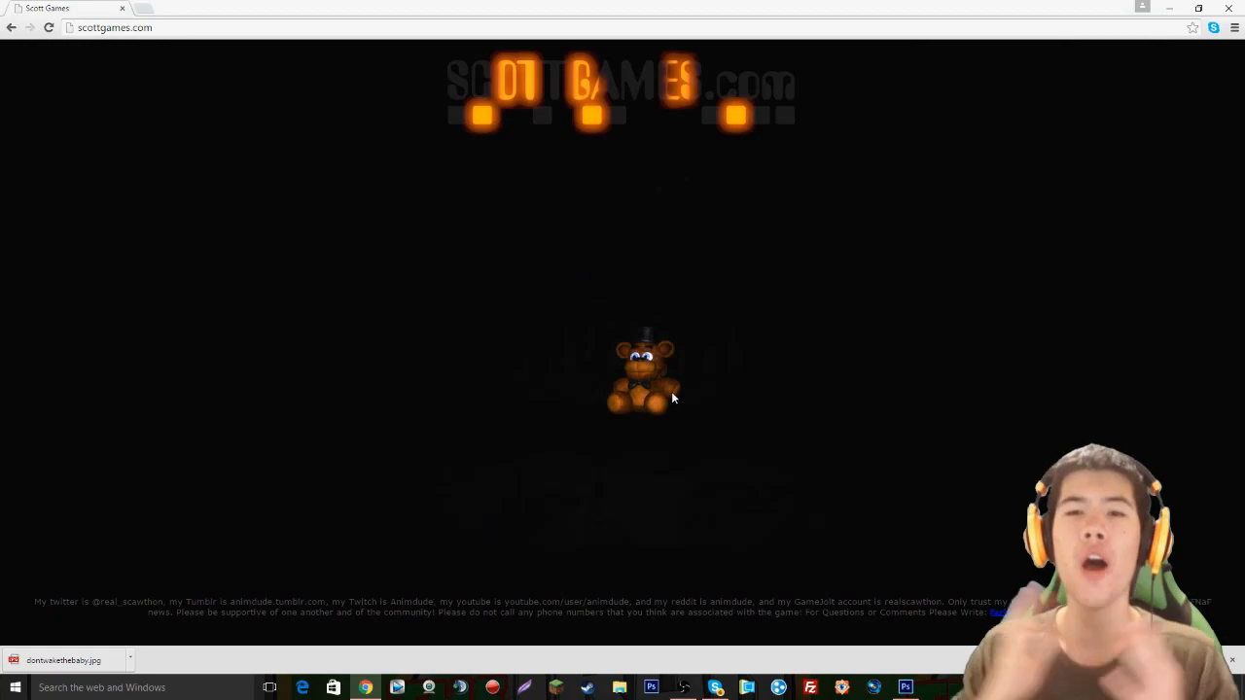
{"action": "mouse_move", "coordinate": [959, 321]}
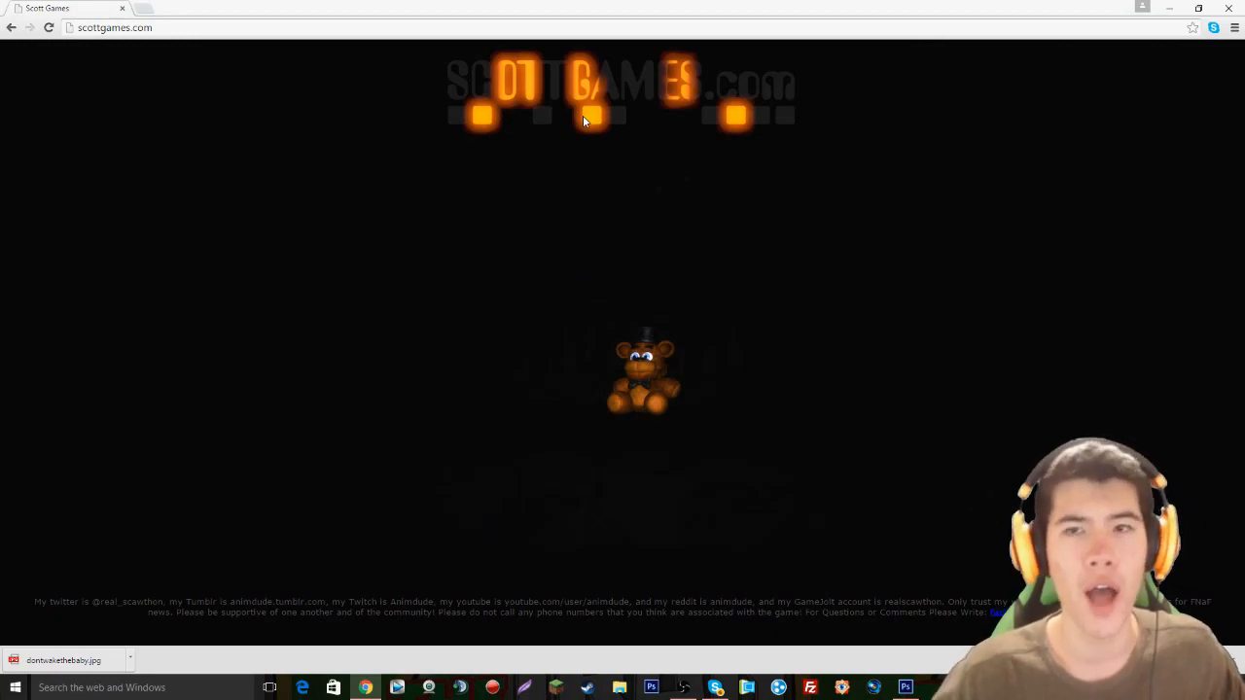
{"action": "mouse_move", "coordinate": [647, 128]}
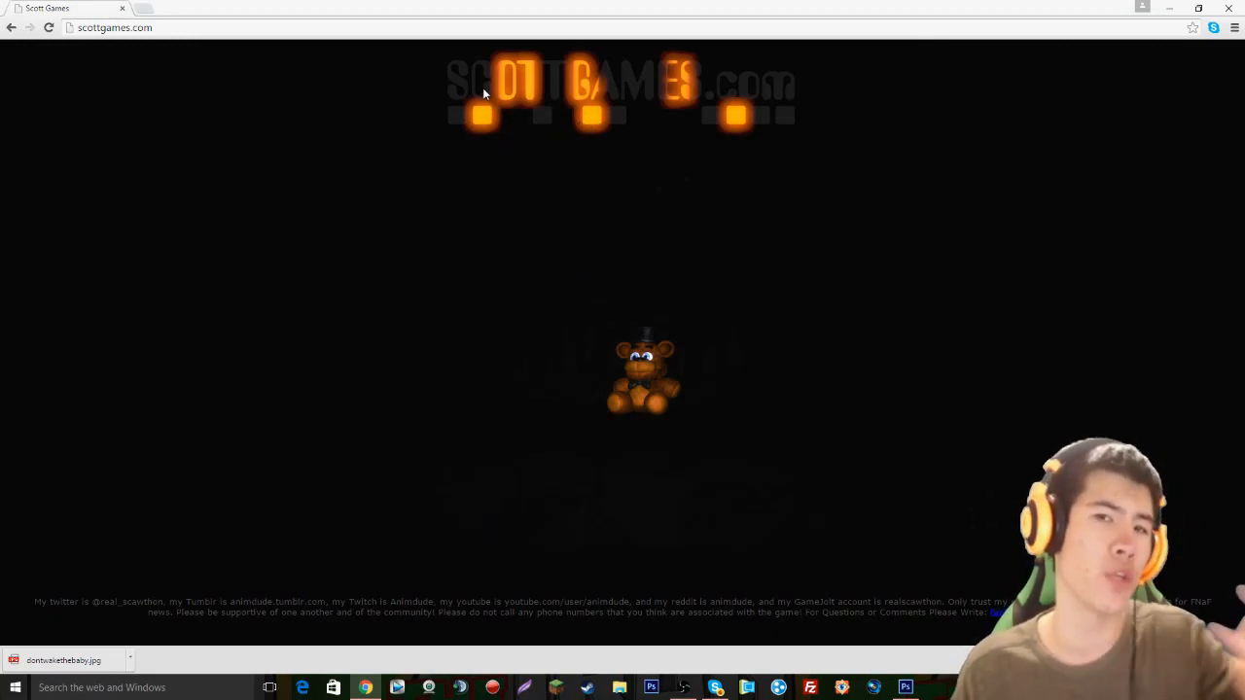
{"action": "mouse_move", "coordinate": [732, 112]}
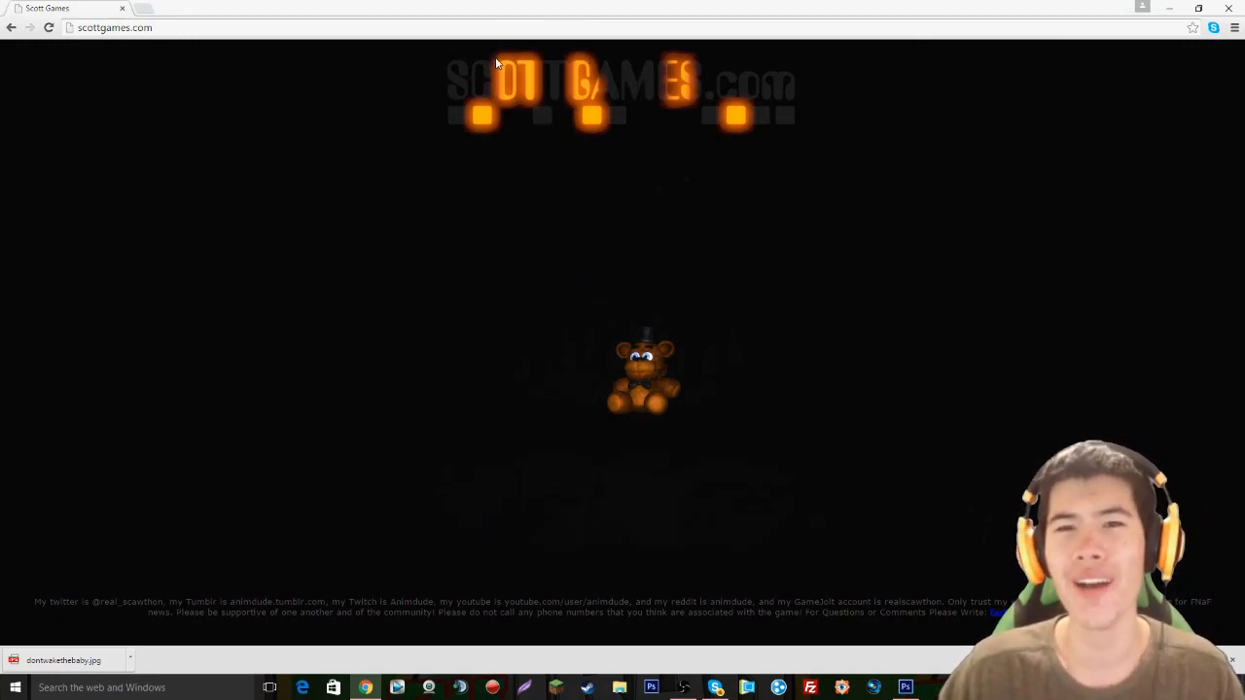
{"action": "mouse_move", "coordinate": [423, 54]}
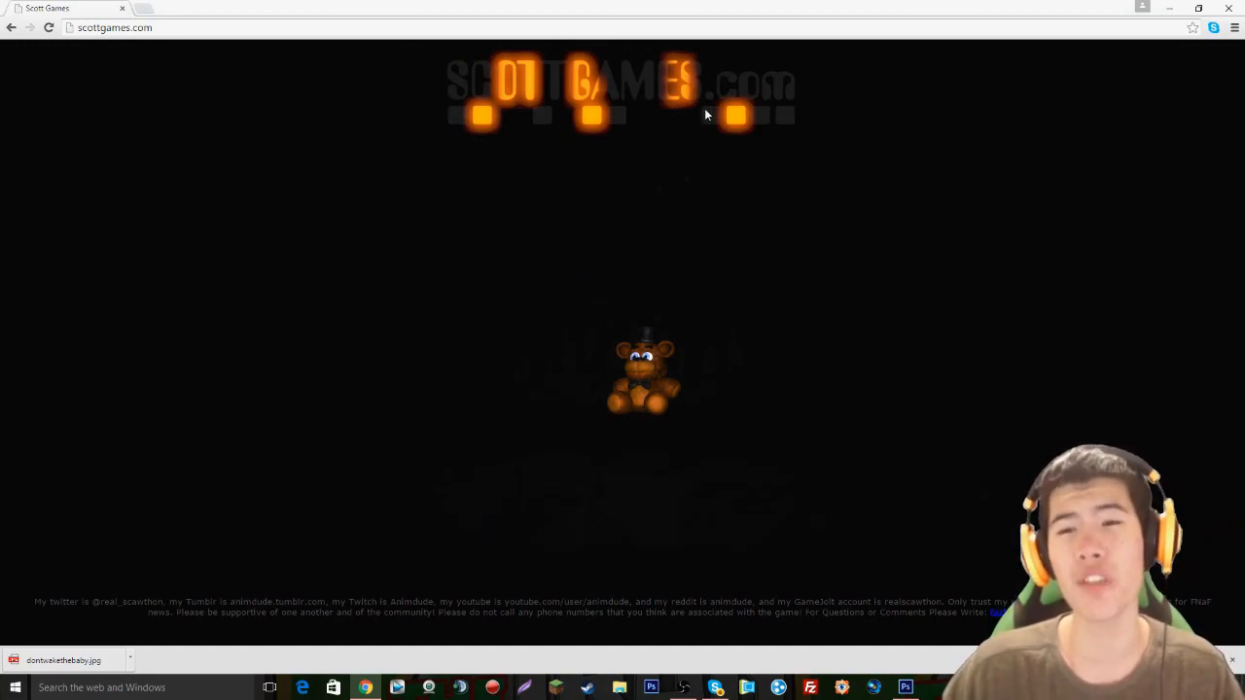
{"action": "mouse_move", "coordinate": [422, 120]}
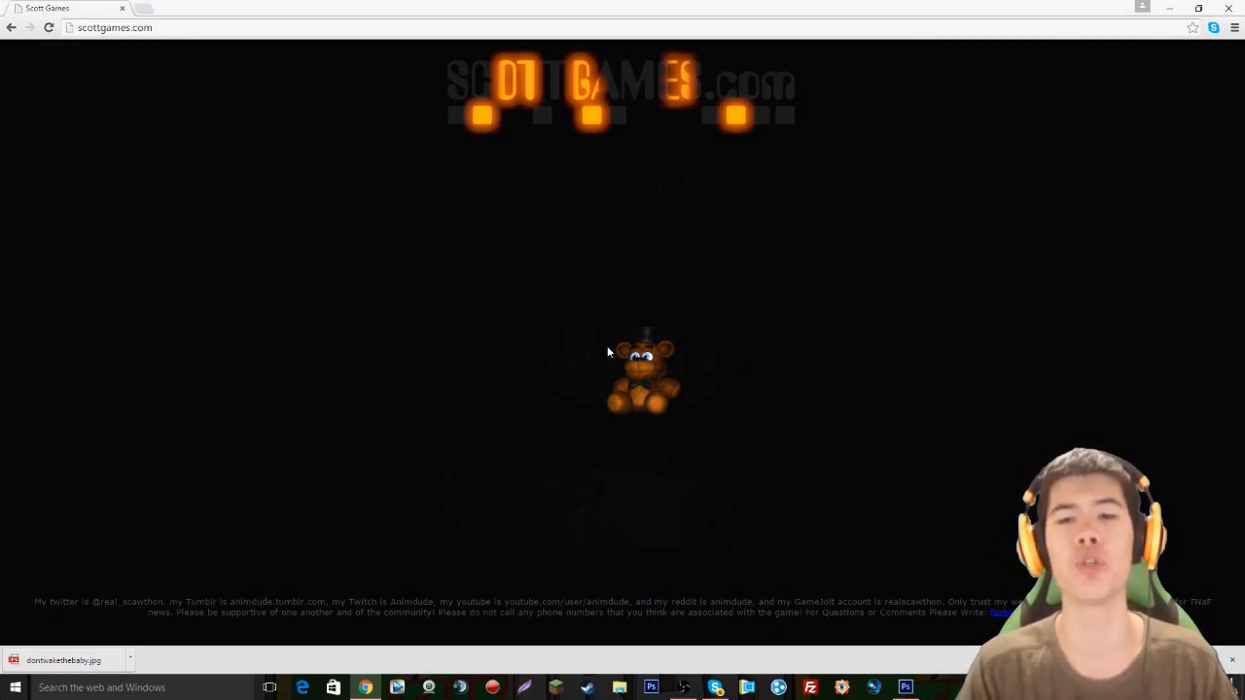
{"action": "mouse_move", "coordinate": [577, 315]}
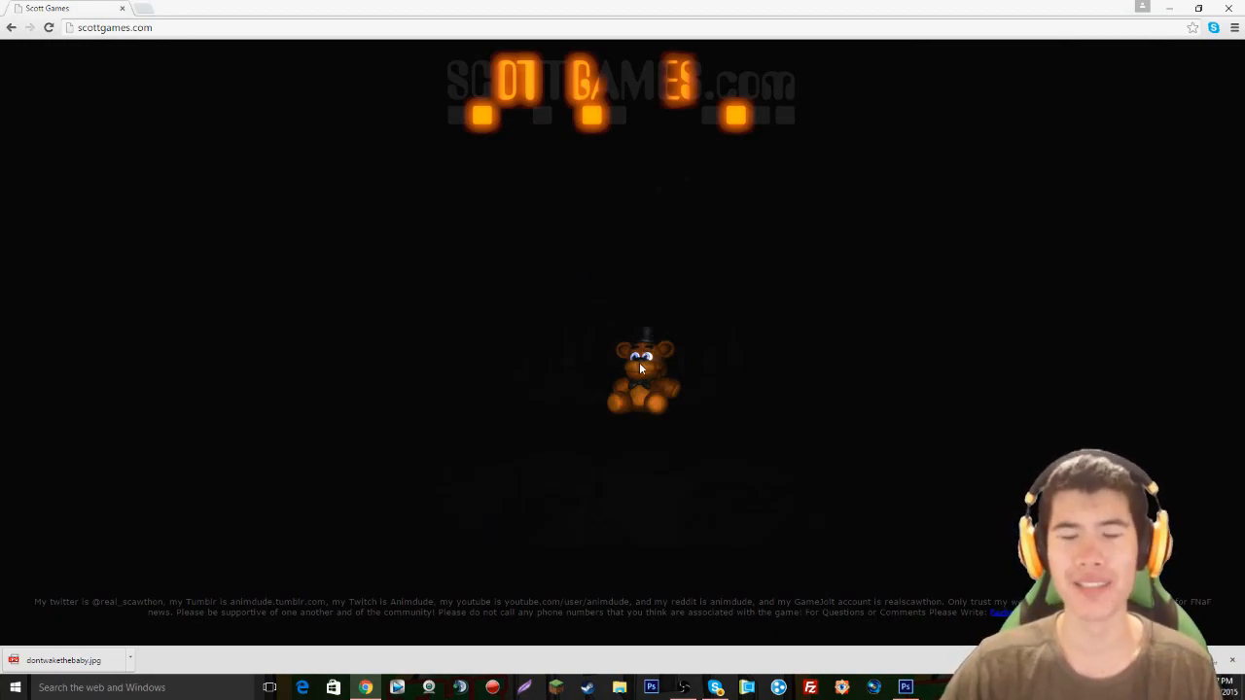
{"action": "mouse_move", "coordinate": [631, 189]}
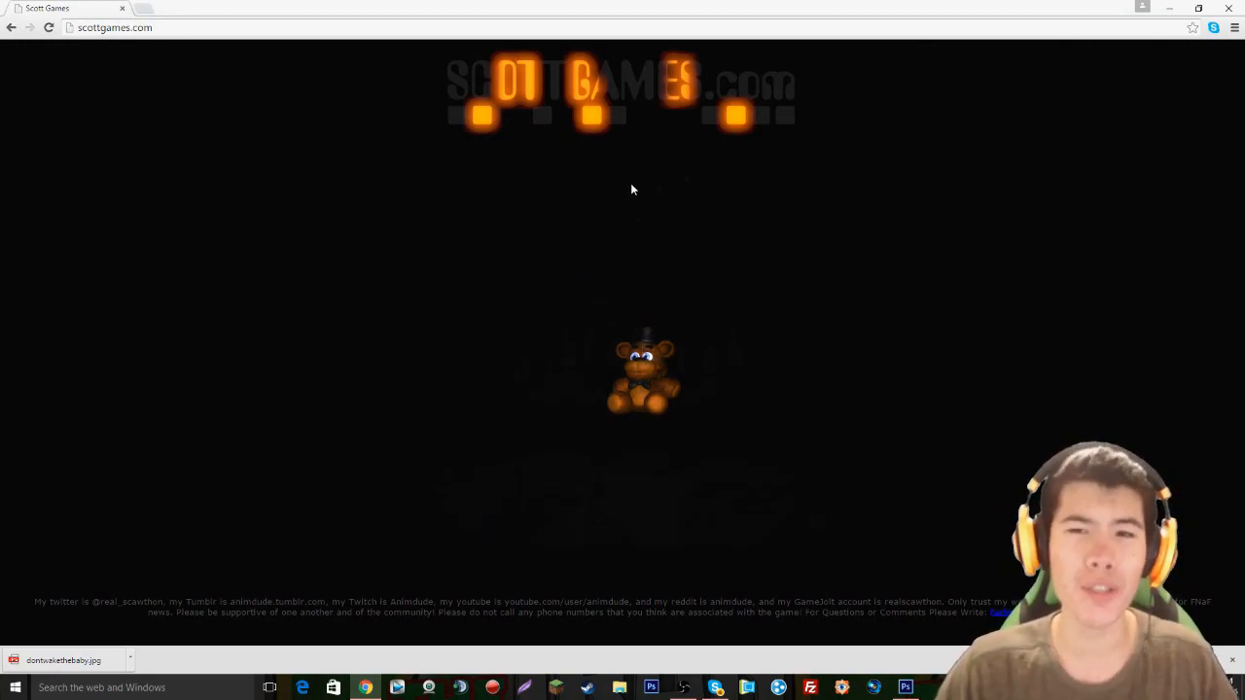
{"action": "mouse_move", "coordinate": [598, 388]}
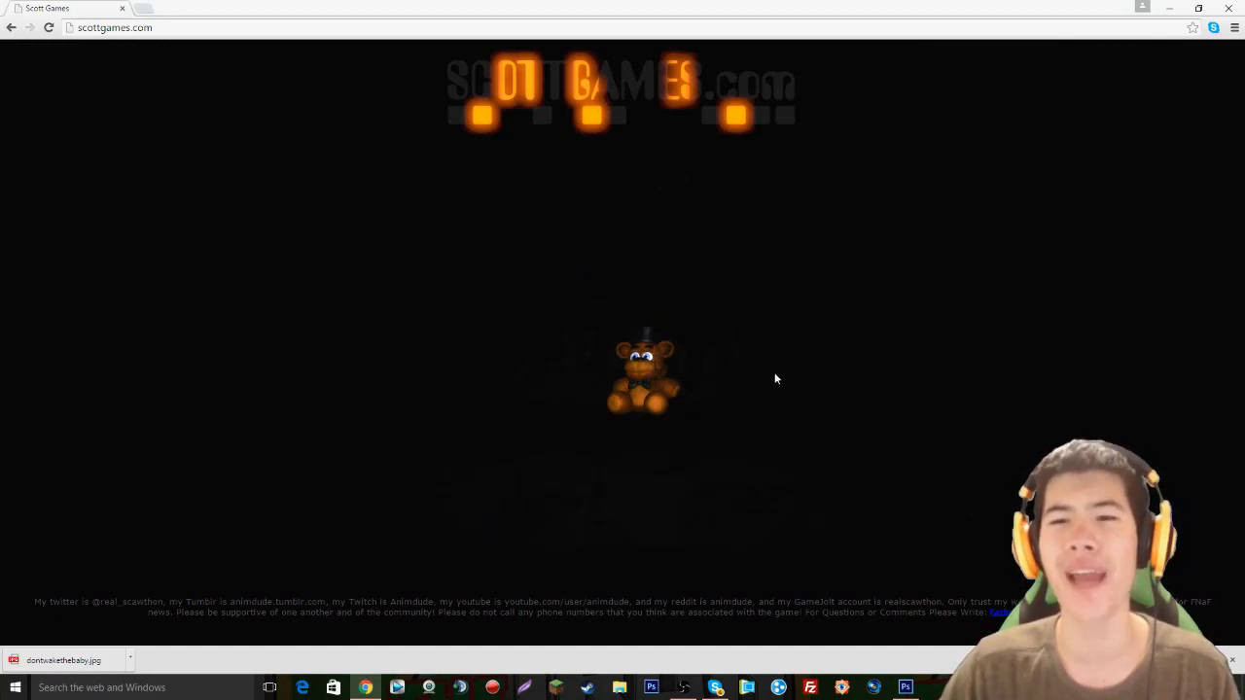
{"action": "mouse_move", "coordinate": [258, 335]}
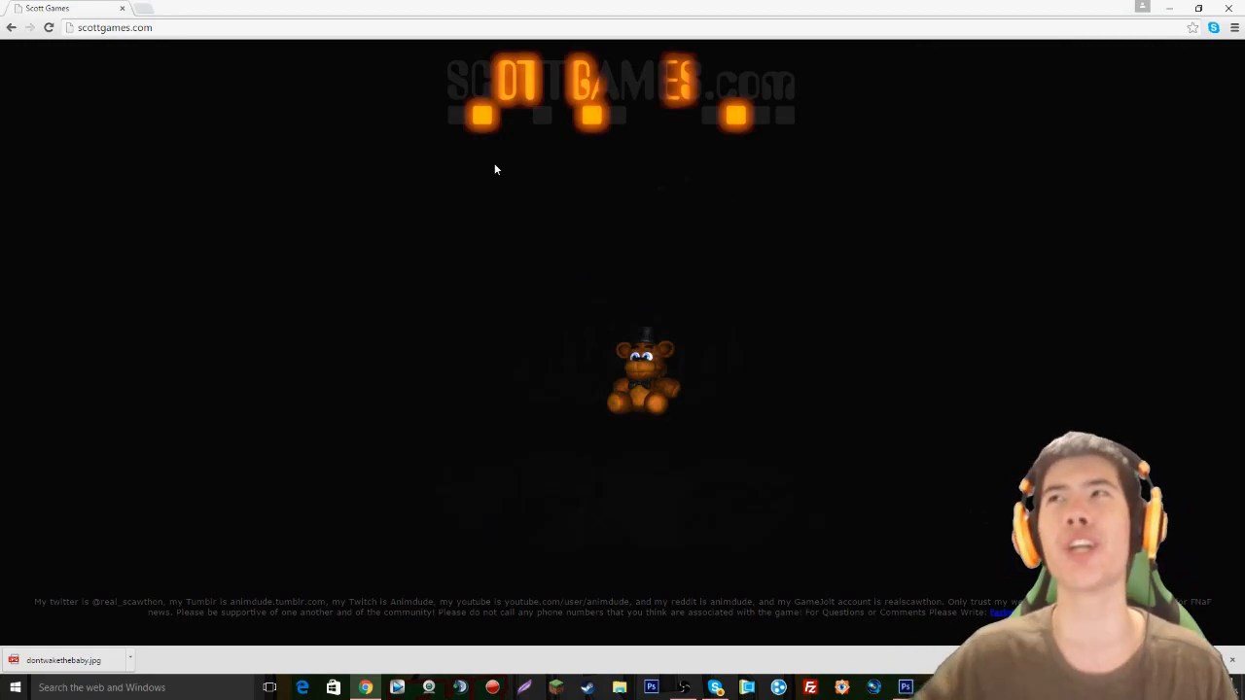
{"action": "mouse_move", "coordinate": [693, 205]}
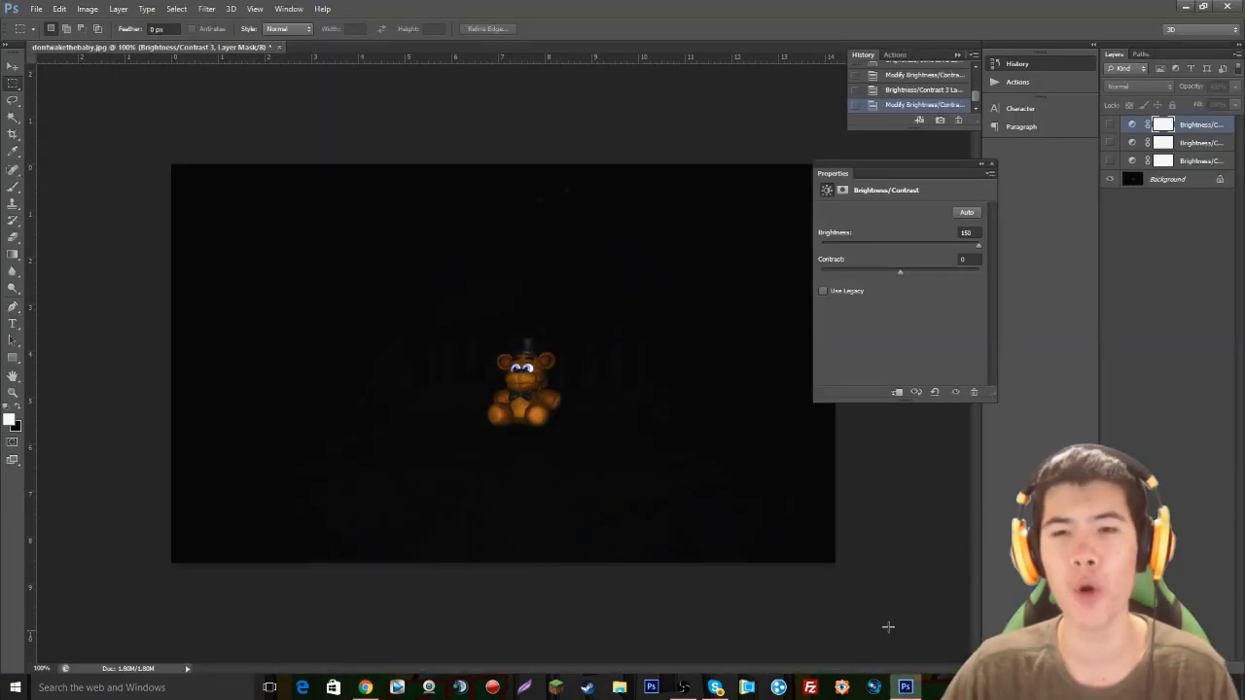
Zoom to 200% and show the hidden Brightness/Contrast layers to reveal the figure behind the plush
{"action": "left_click", "coordinate": [990, 168]}
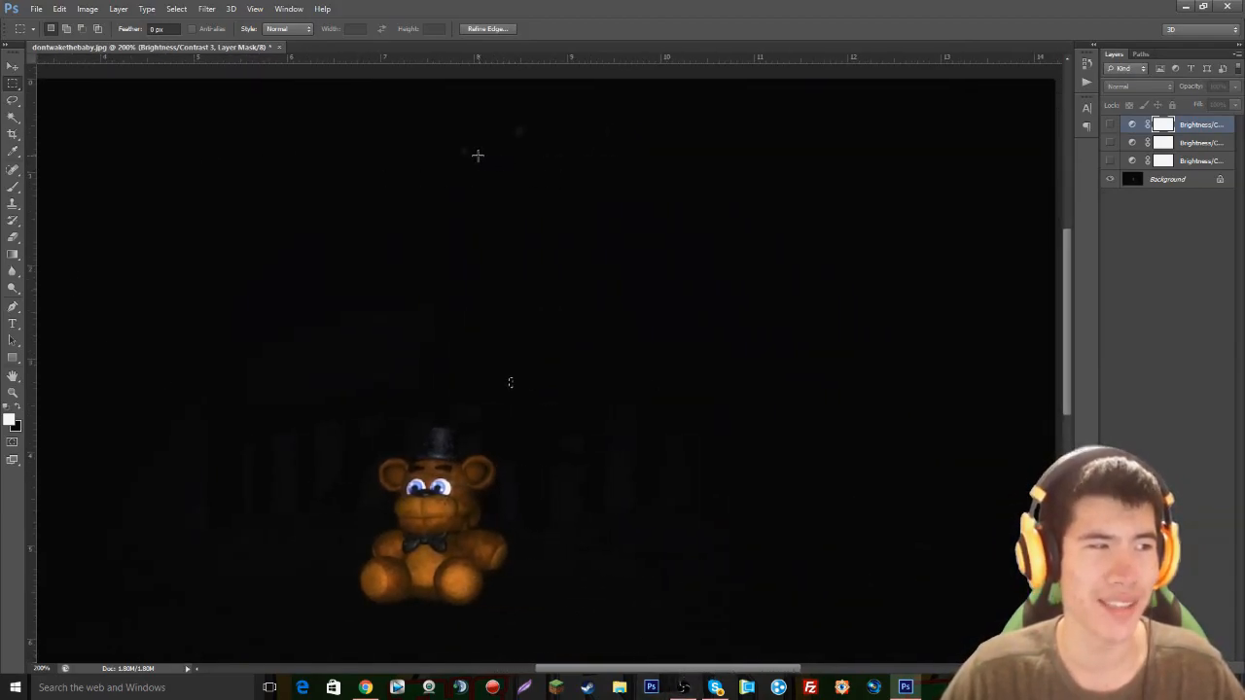
{"action": "left_click", "coordinate": [1110, 142]}
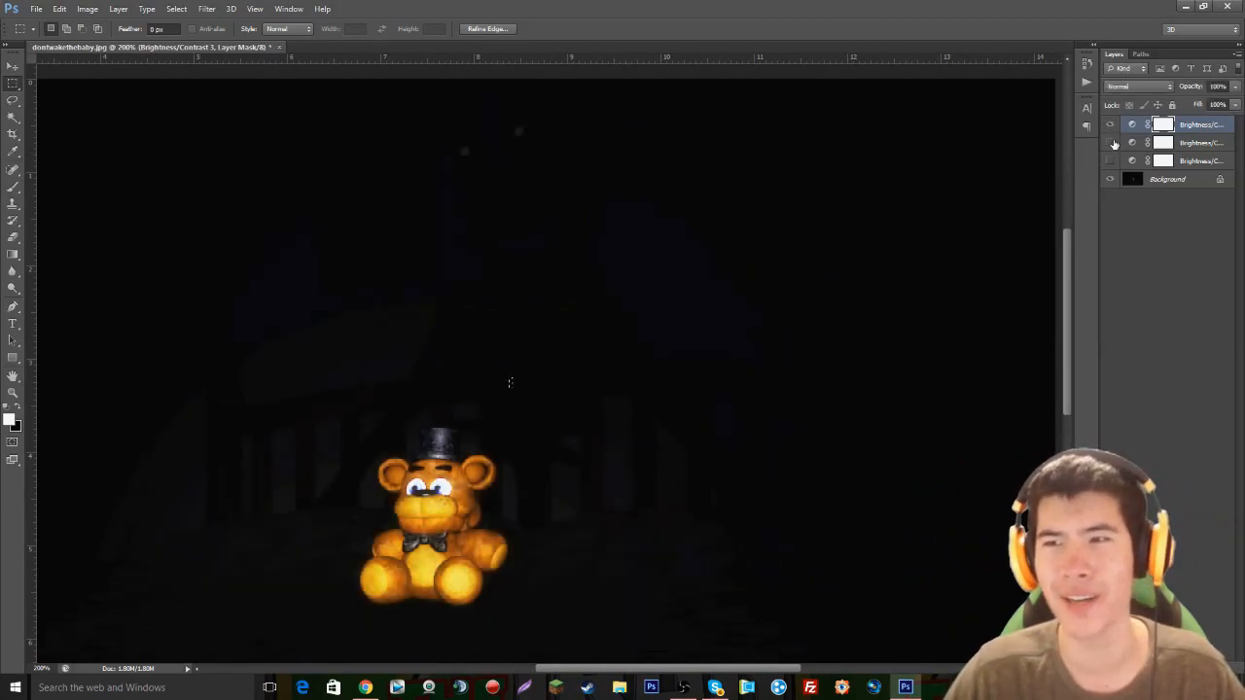
{"action": "left_click", "coordinate": [1110, 124]}
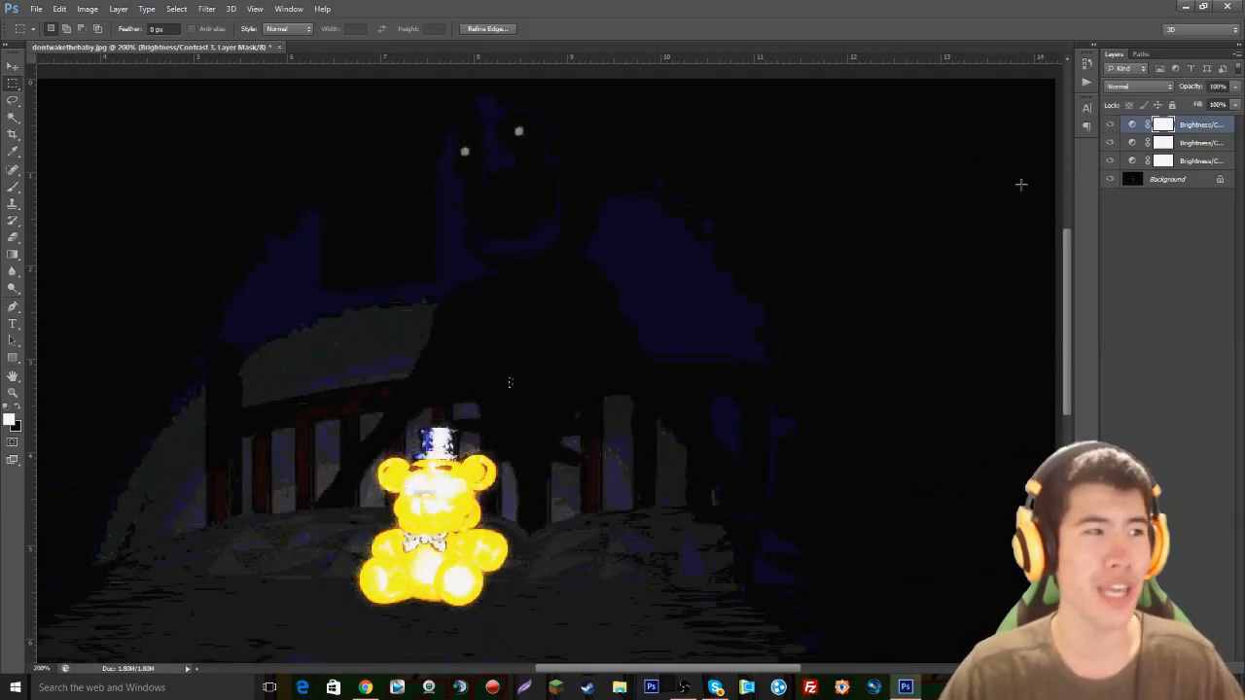